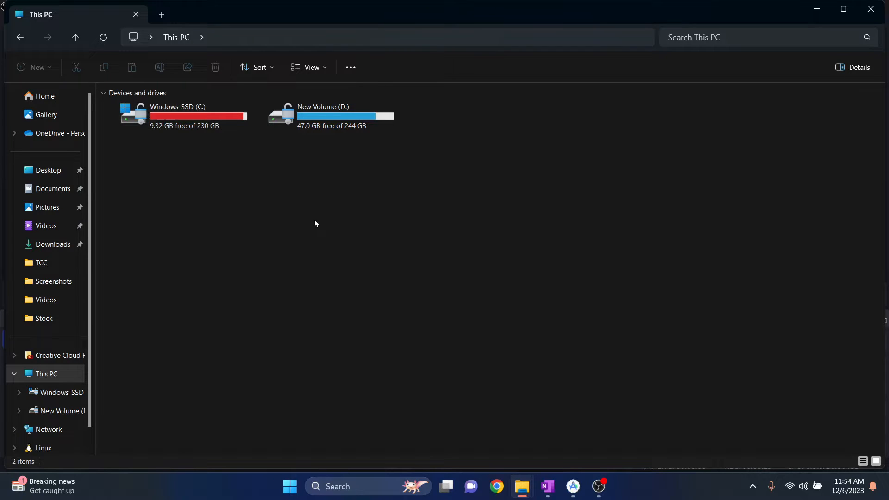
- Select the nearly full Windows-SSD (C:) drive to view its storage breakdown
left_click(572, 491)
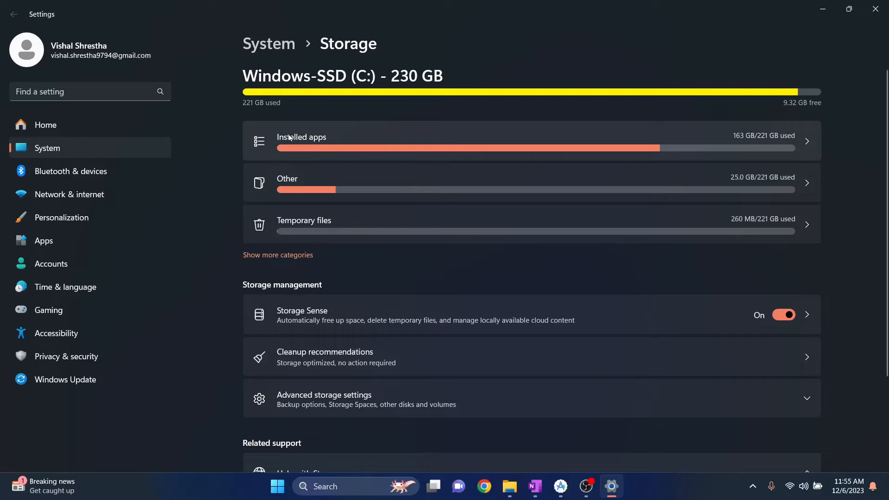
- Browse Installed apps, then the Other category listing large folders including .gradle at 5.42 GB
left_click(301, 137)
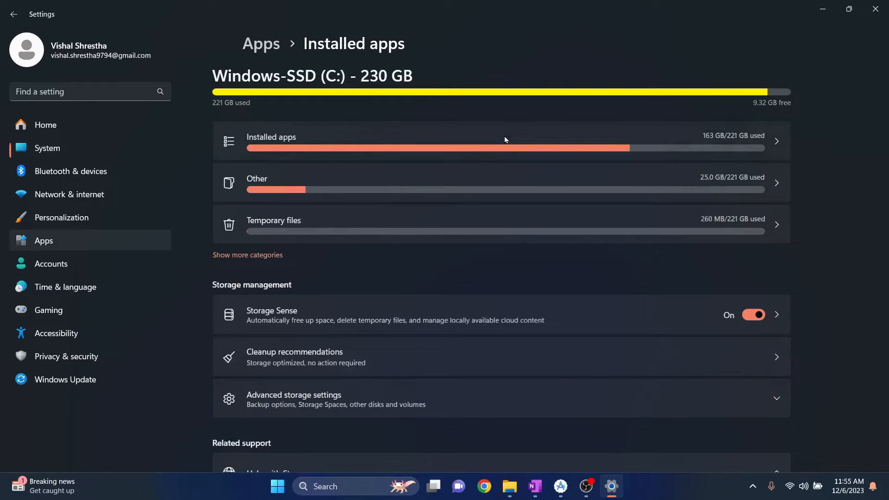
left_click(272, 137)
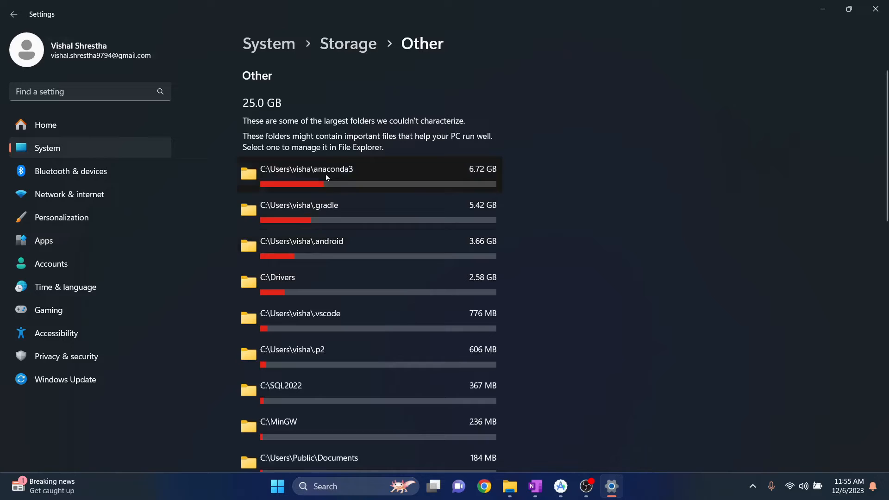
scroll("down", 3)
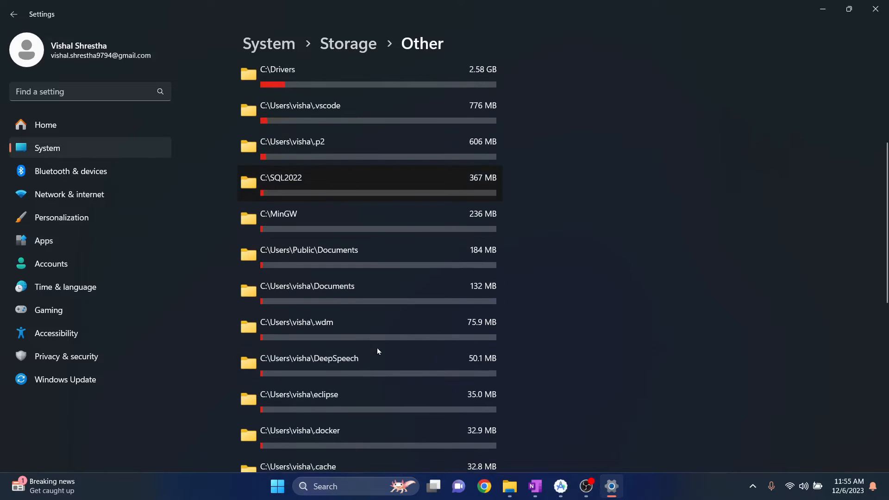
scroll("down", 3)
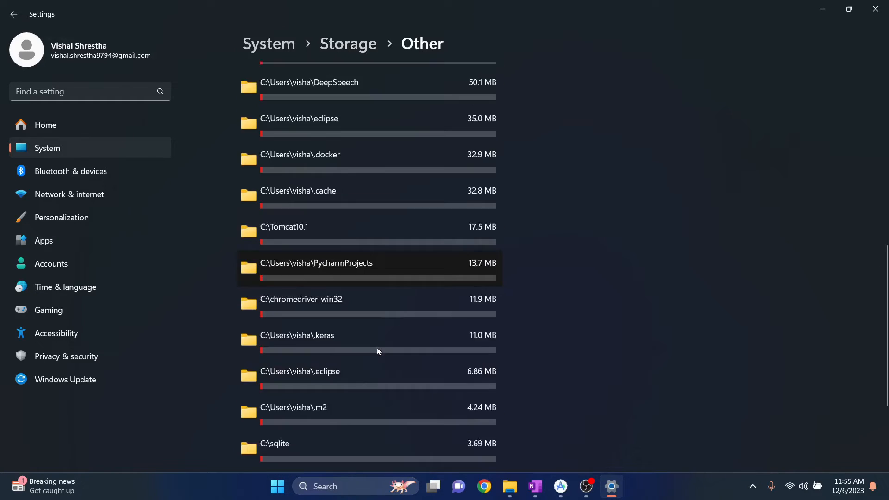
scroll("up", 3)
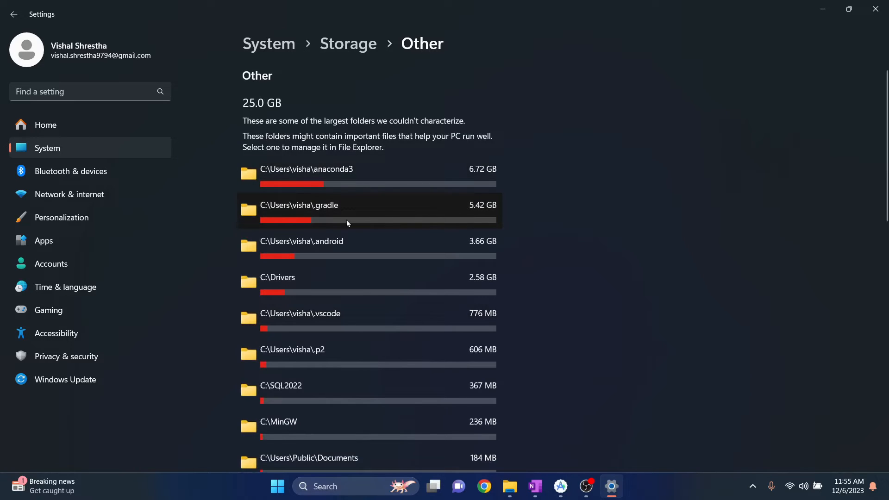
mouse_move(315, 245)
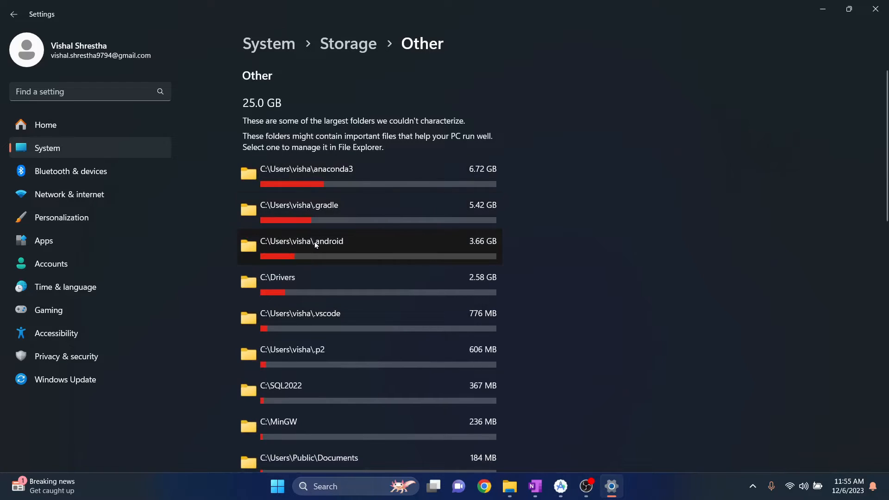
mouse_move(468, 220)
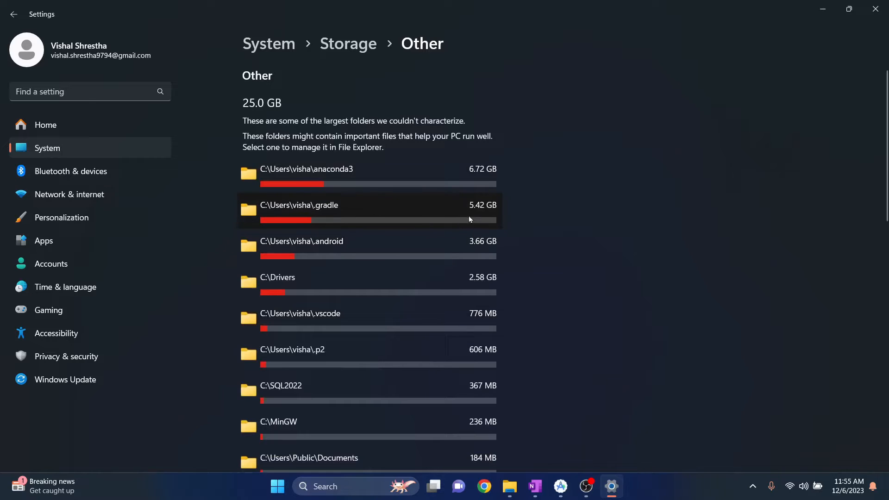
mouse_move(446, 203)
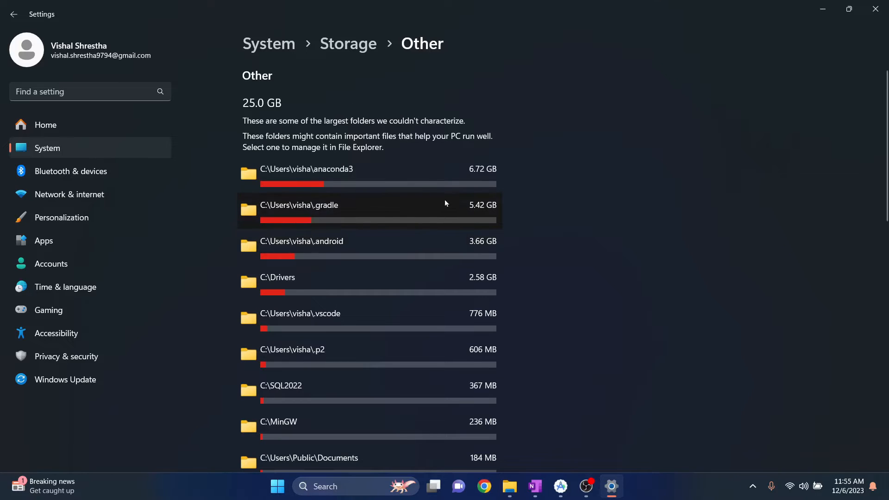
mouse_move(339, 214)
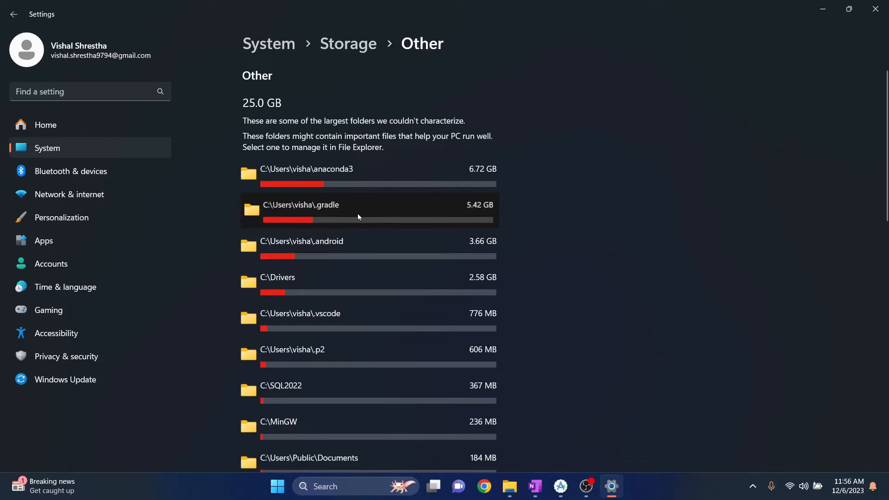
- Reveal the 5.42 GB .gradle folder from the Other list in File Explorer
left_click(300, 210)
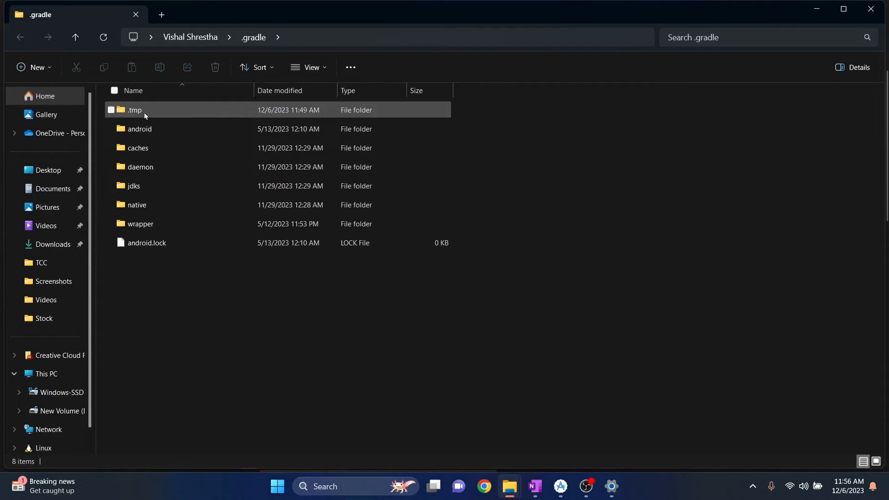
left_click(139, 129)
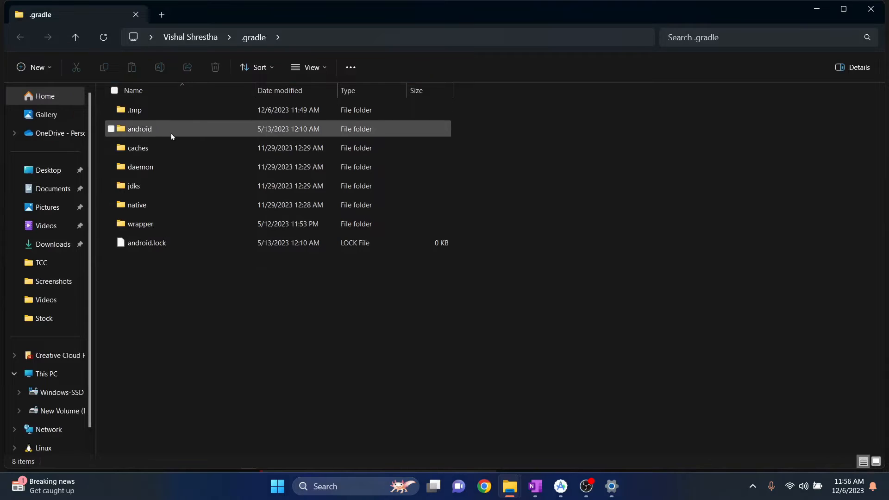
mouse_move(167, 148)
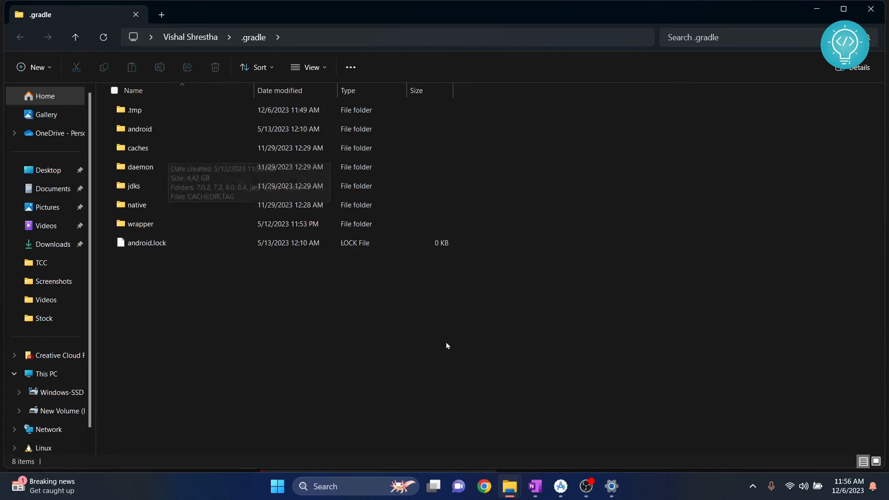
left_click(559, 486)
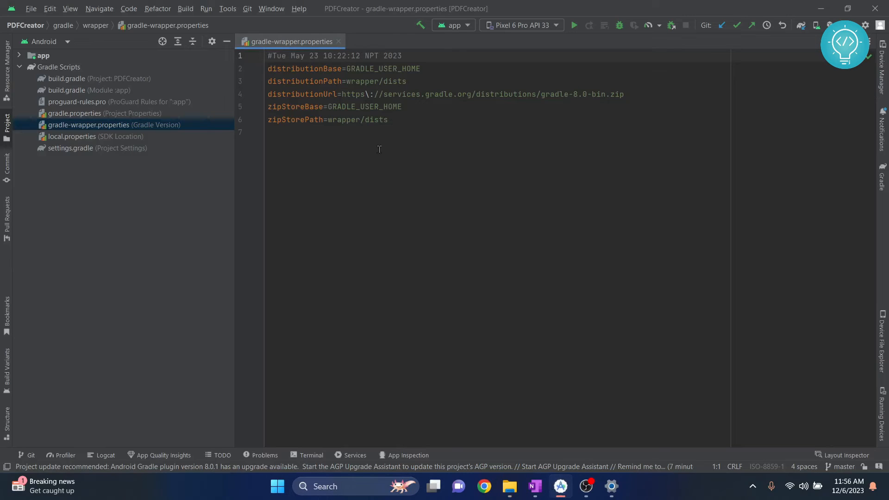
left_click_drag(485, 95, 624, 95)
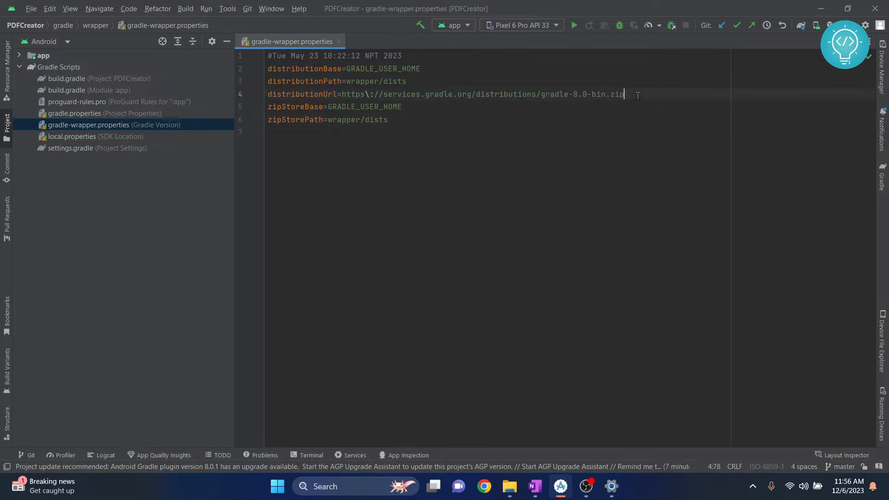
triple_click(446, 94)
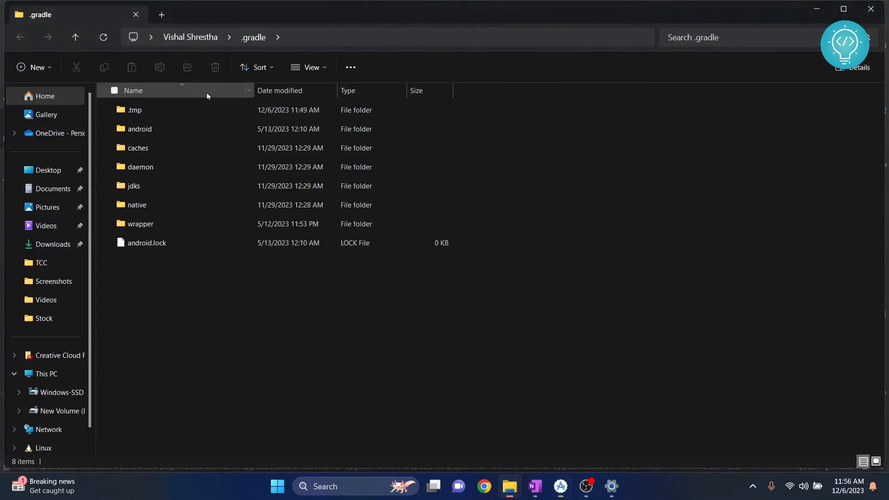
- Inspect caches and its modules-2 folder, then select caches in .gradle for deletion
double_click(138, 148)
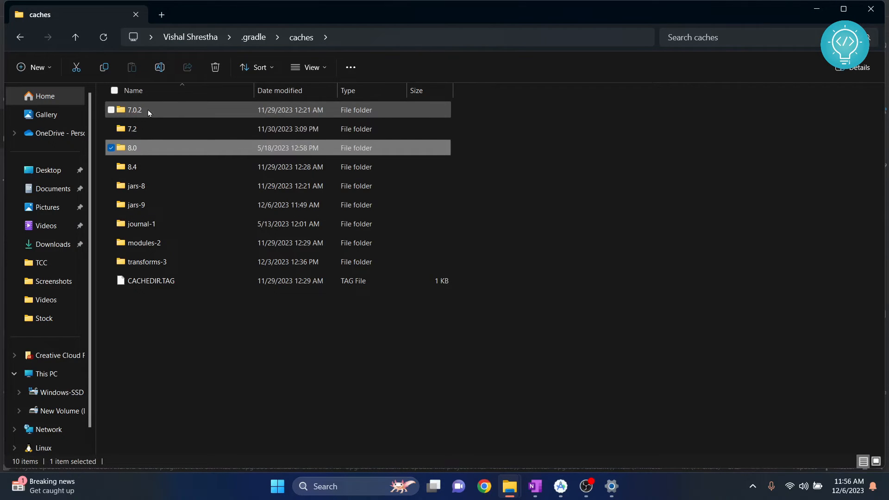
left_click(144, 243)
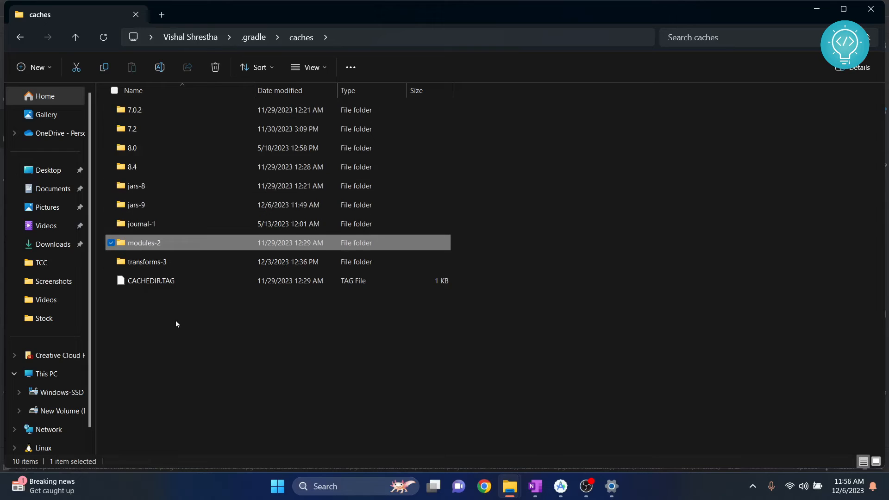
left_click(253, 37)
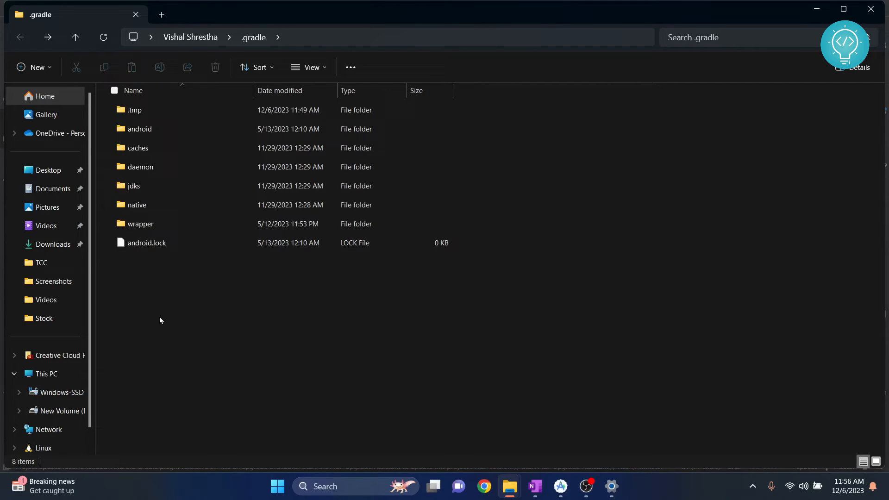
left_click(137, 148)
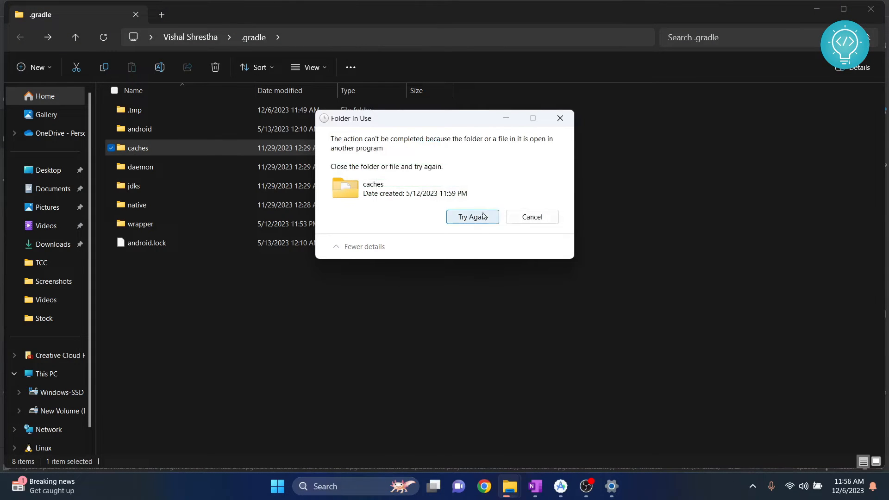
mouse_move(387, 158)
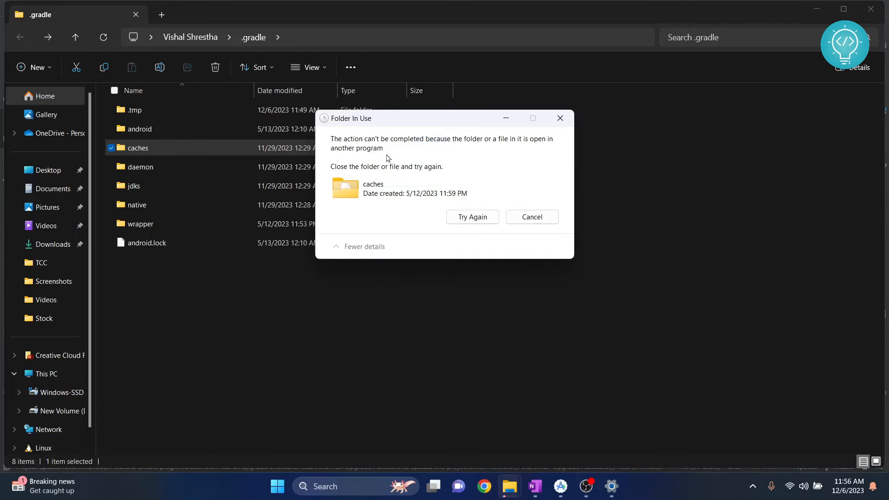
- Close Android Studio to release the folder, retry deleting caches, and return to Settings storage
left_click(560, 487)
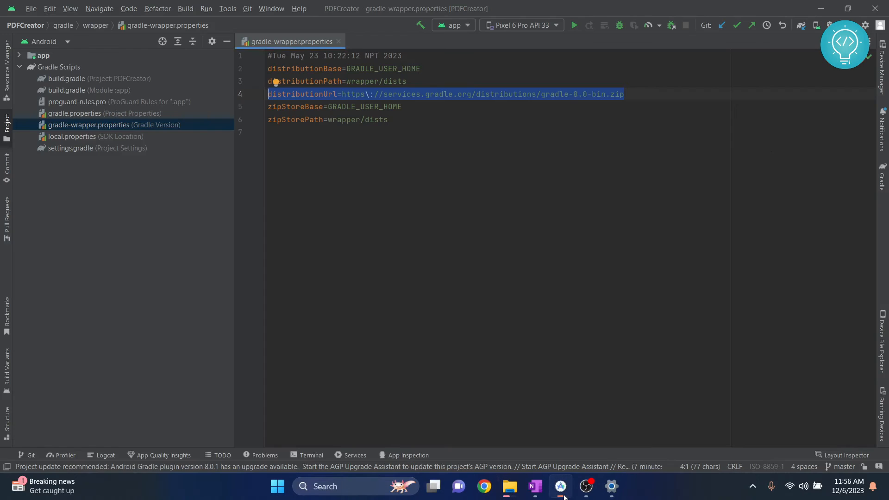
left_click(878, 9)
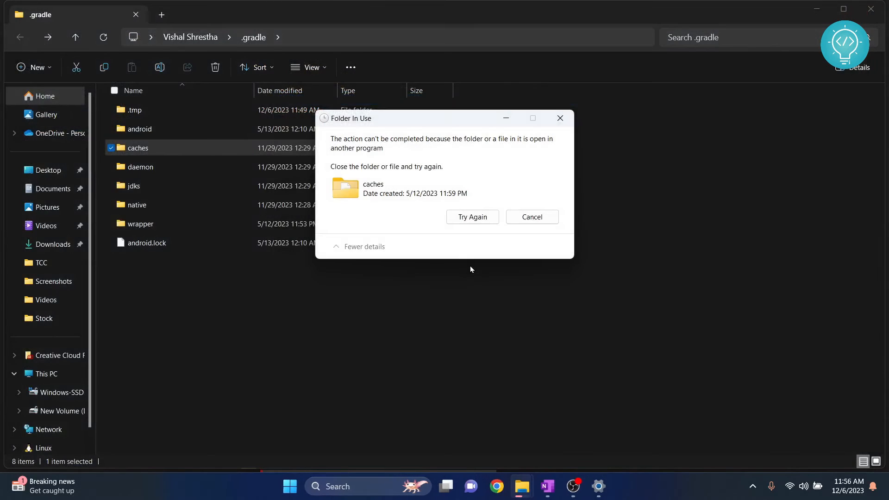
left_click(472, 217)
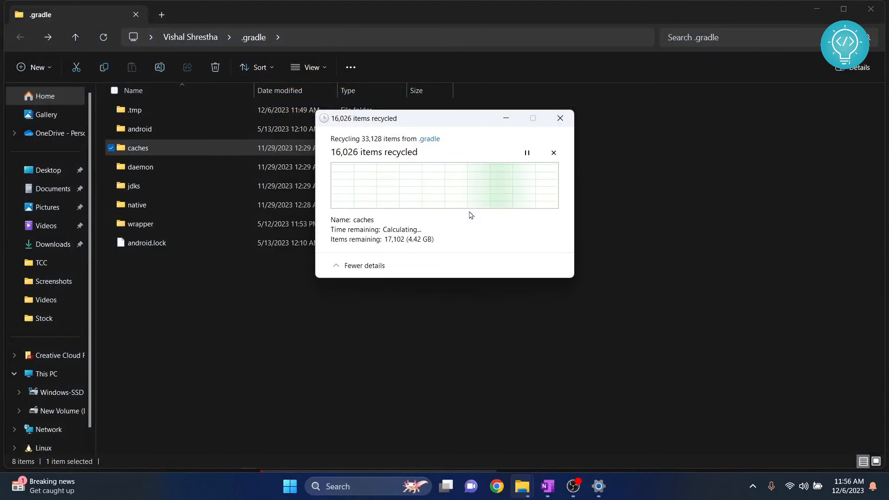
mouse_move(401, 204)
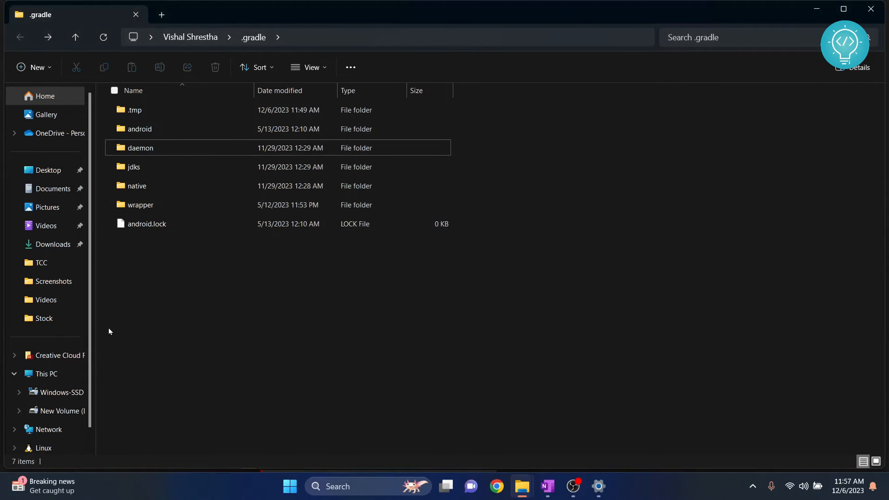
left_click(46, 374)
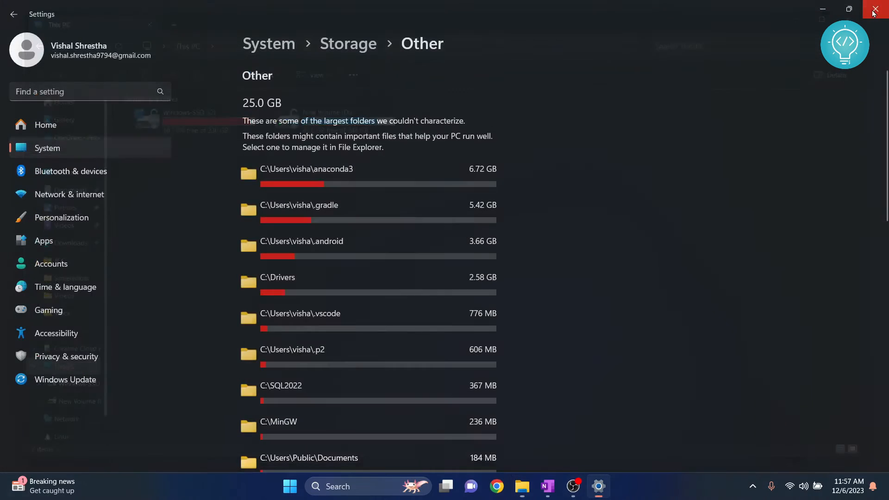
- Permanently delete the caches folder from the Recycle Bin, confirming with Yes
left_click(875, 9)
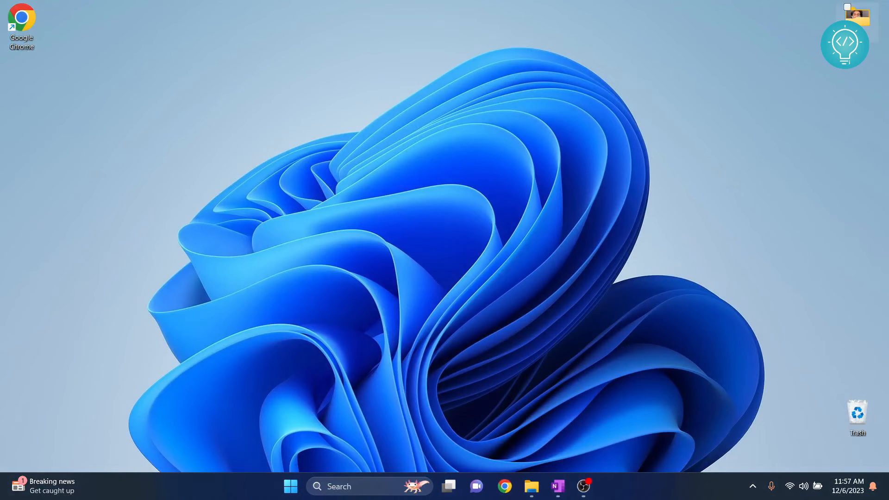
double_click(857, 412)
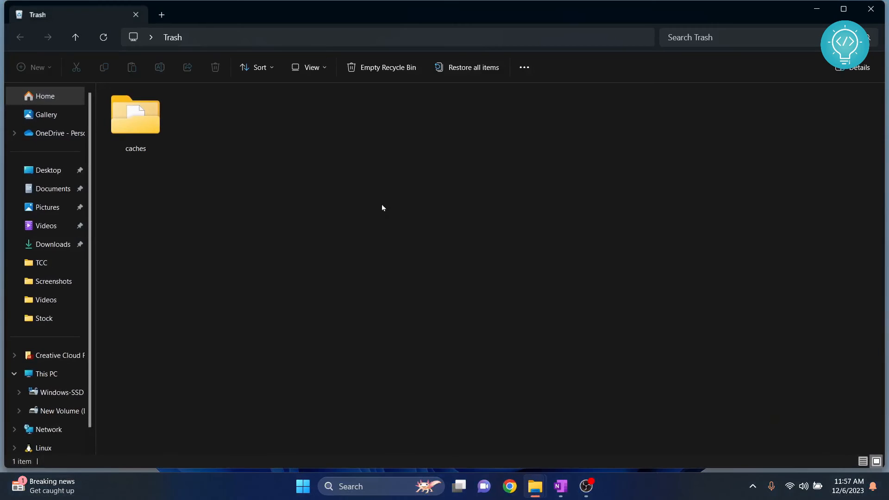
right_click(136, 117)
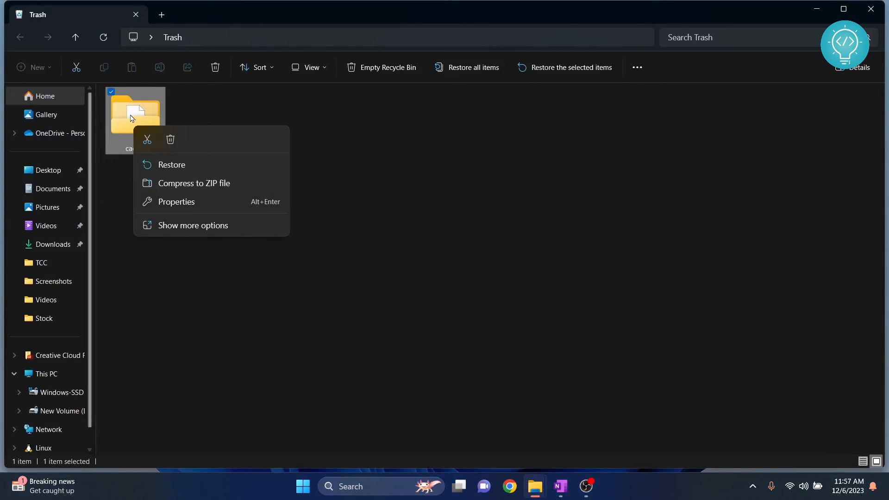
mouse_move(172, 165)
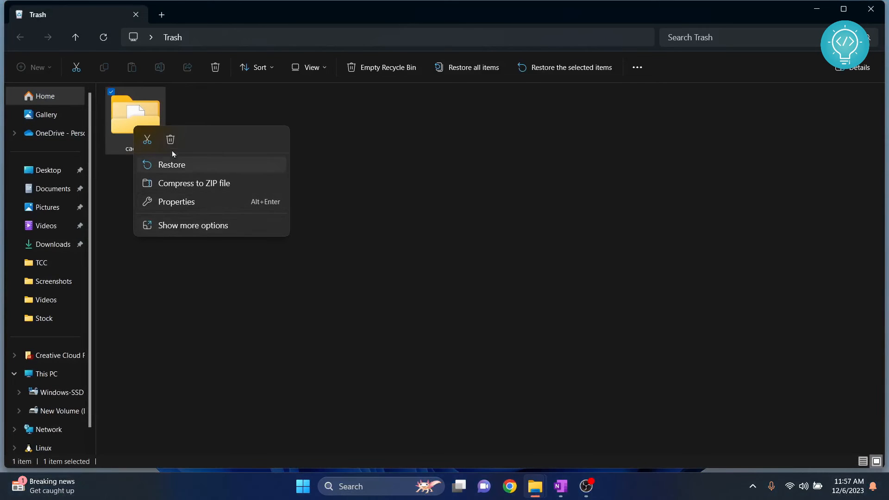
left_click(171, 140)
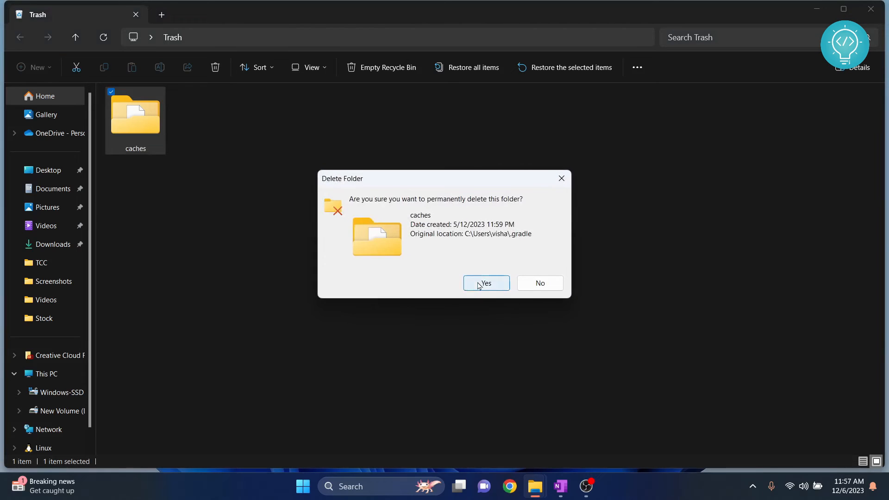
left_click(485, 283)
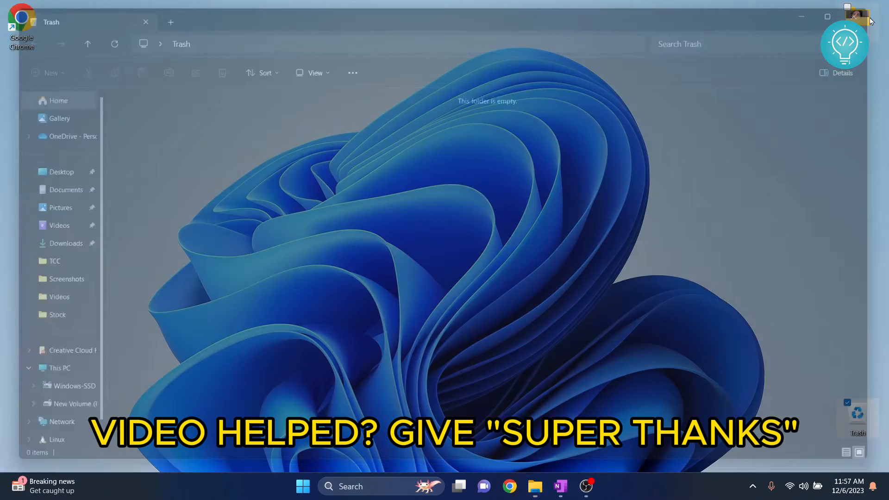
- Check This PC shows C: with 13.7 GB free of 230 GB, then close File Explorer
left_click(827, 16)
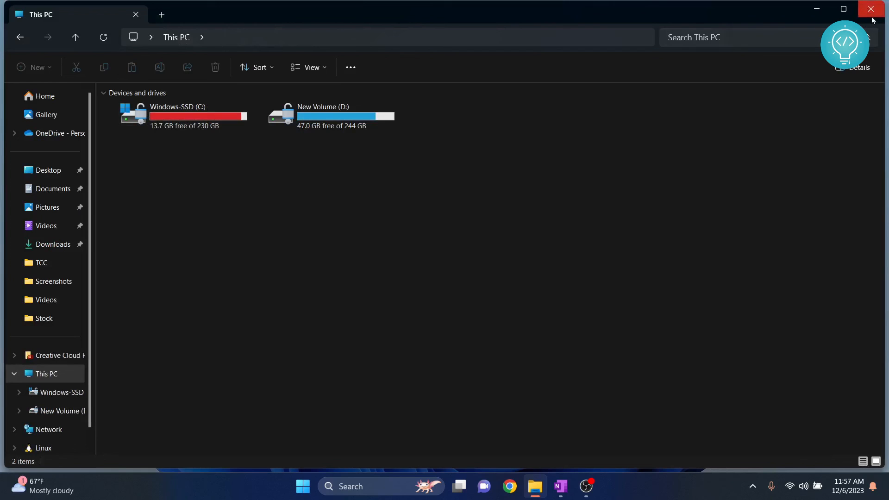
left_click(872, 9)
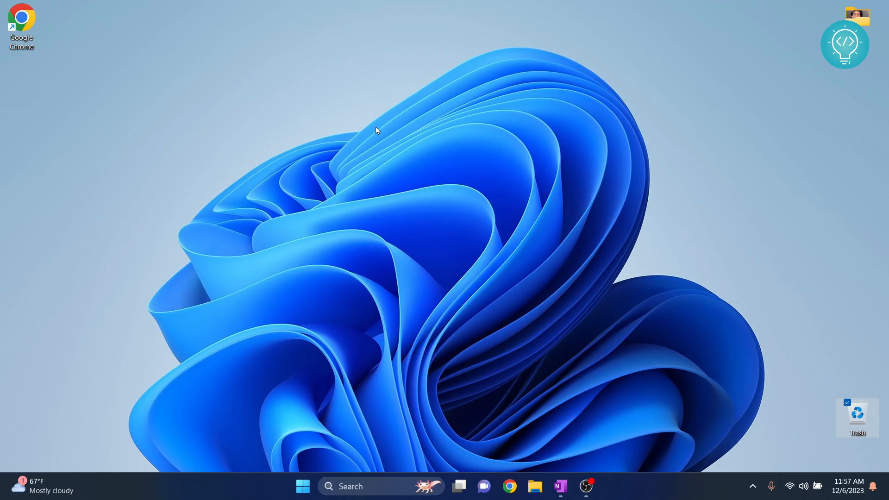